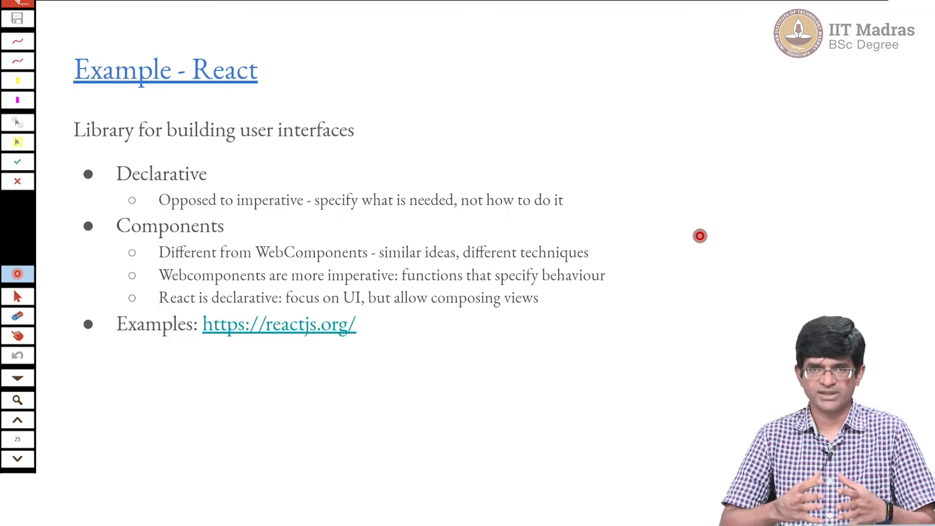
{"action": "left_click", "coordinate": [279, 323]}
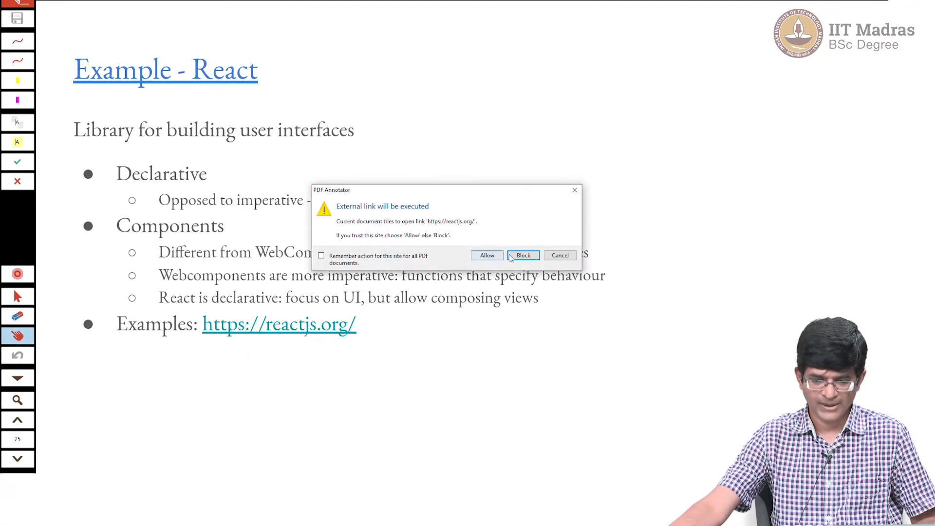
Allow the link and bring the 'A Simple Component' live editor into view
{"action": "left_click", "coordinate": [487, 255]}
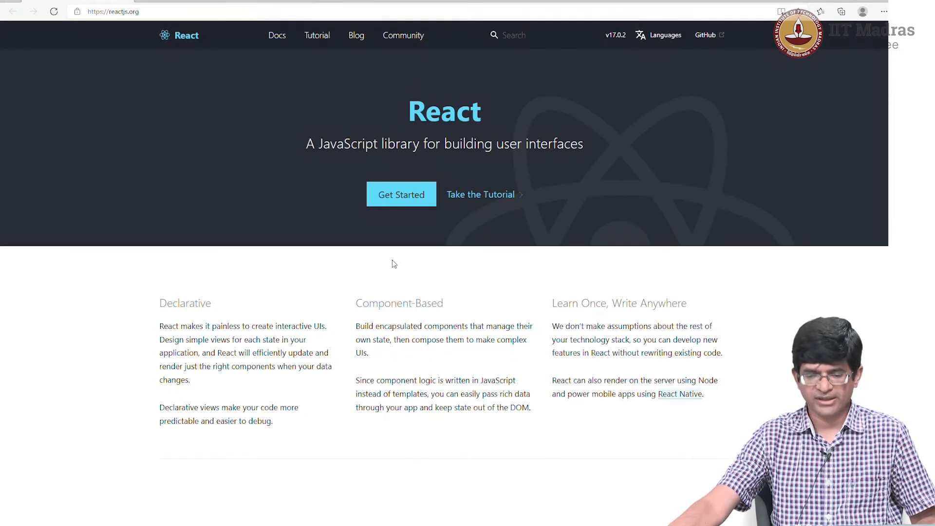
{"action": "mouse_move", "coordinate": [348, 255]}
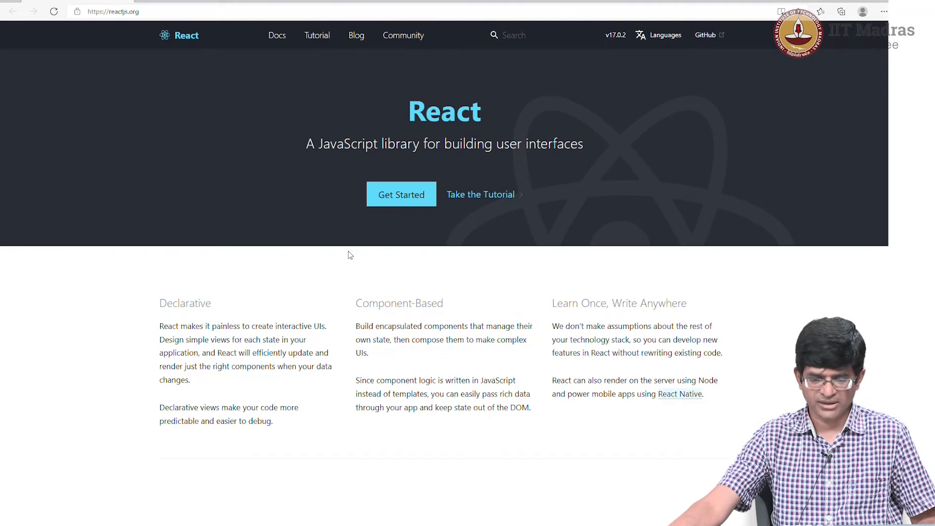
{"action": "scroll", "scroll_direction": "down", "scroll_amount": 3}
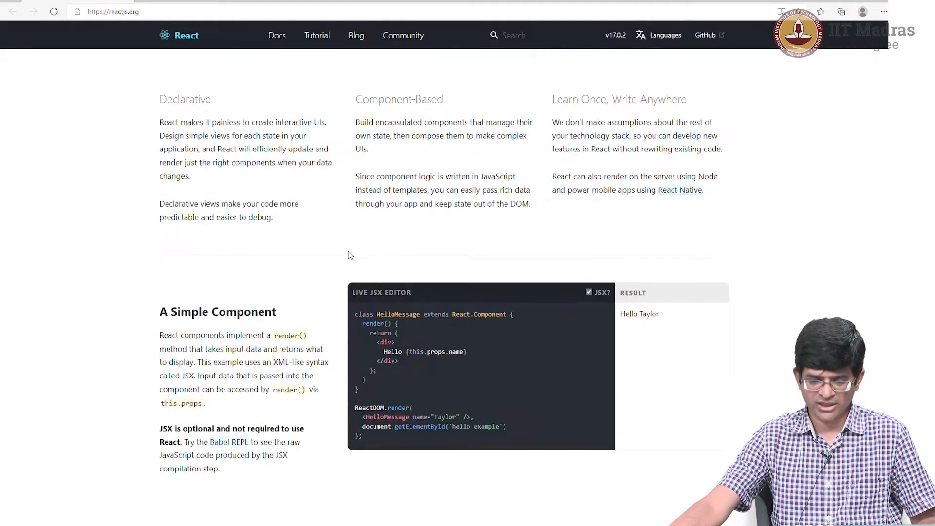
{"action": "scroll", "scroll_direction": "down", "scroll_amount": 3}
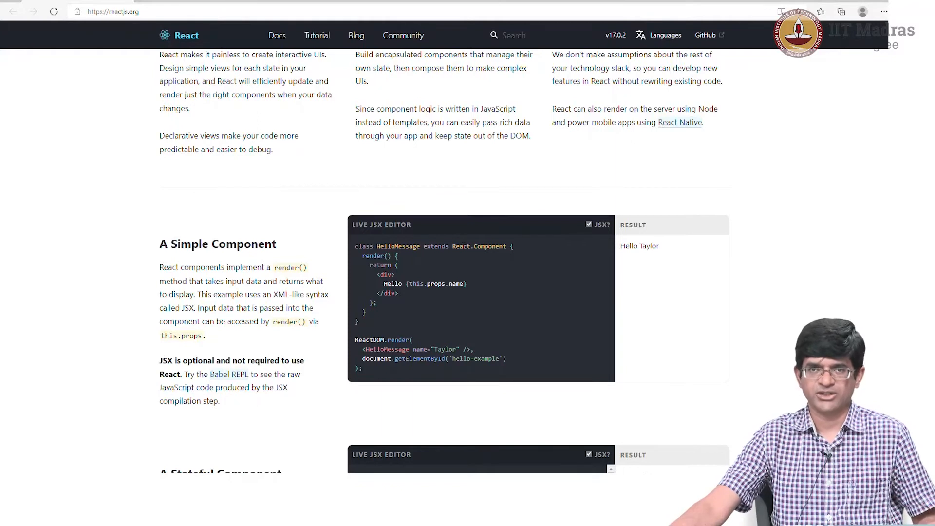
{"action": "mouse_move", "coordinate": [571, 203]}
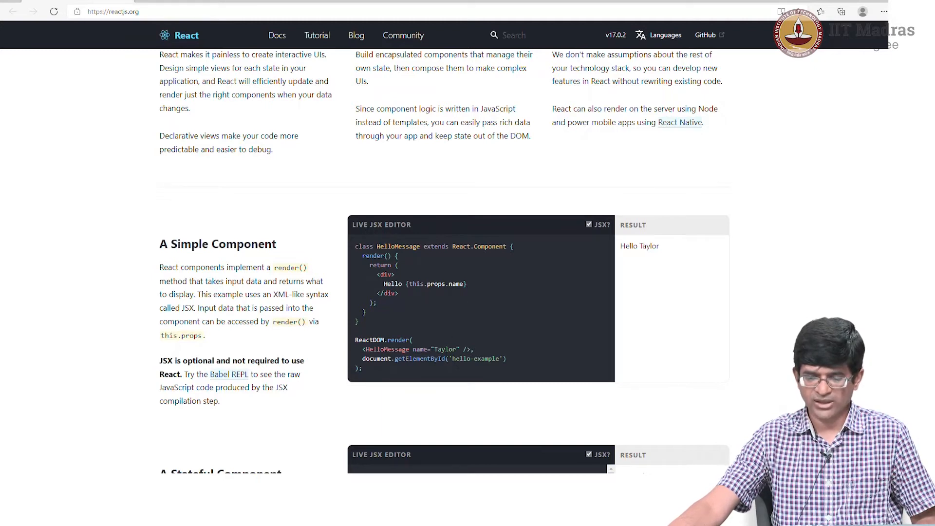
Change the name passed to the Hello component from Taylor to Name
{"action": "double_click", "coordinate": [445, 349]}
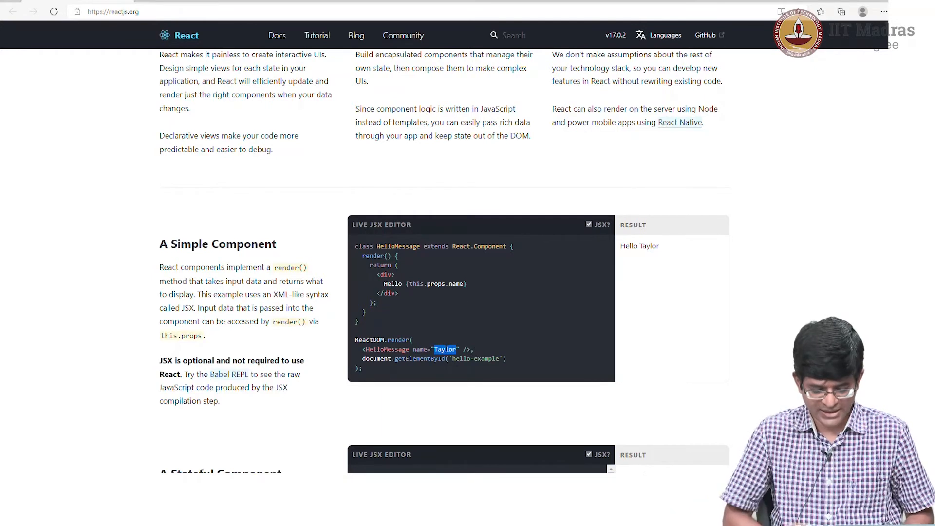
{"action": "type", "text": "Name"}
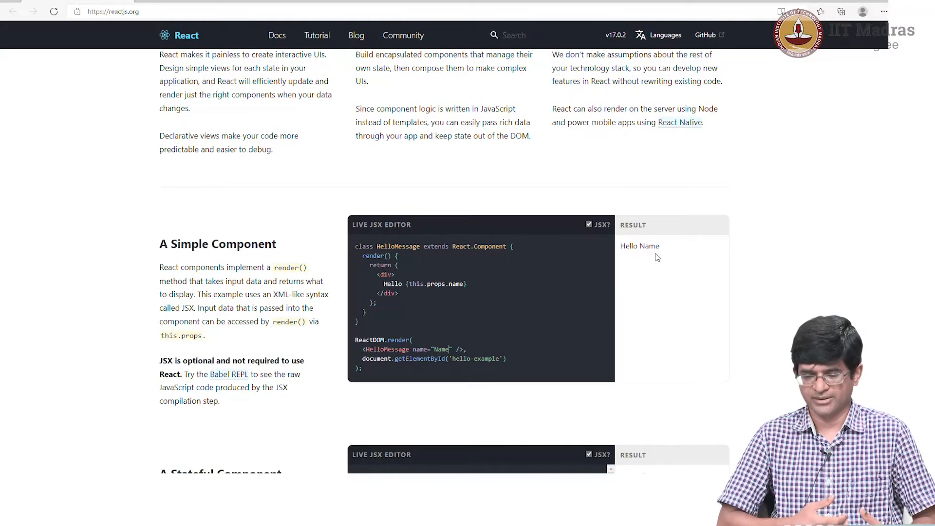
{"action": "mouse_move", "coordinate": [654, 256]}
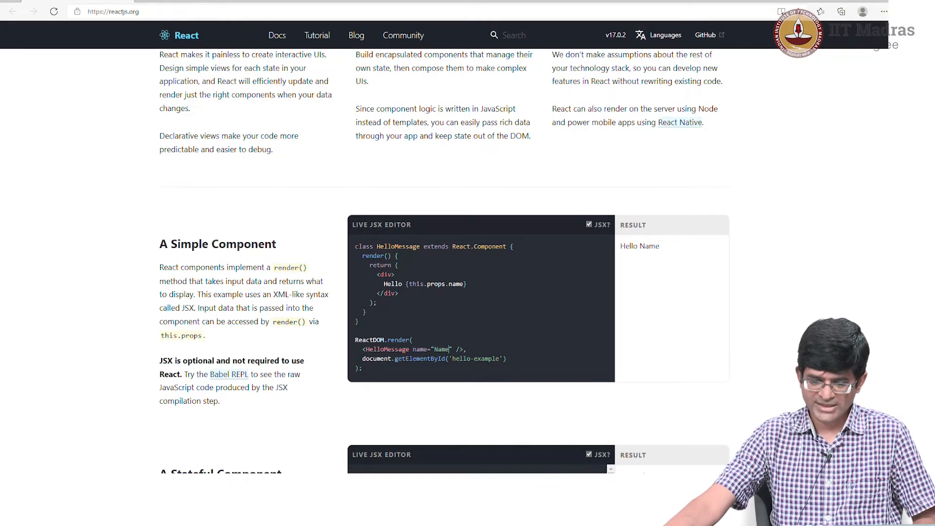
Insert 'Some more text.<br />' inside the div before the Hello greeting
{"action": "double_click", "coordinate": [398, 246]}
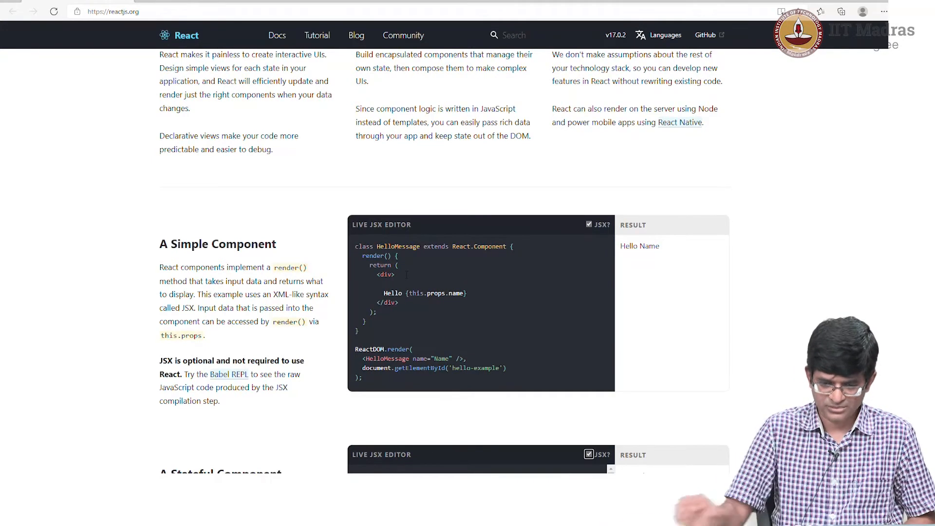
{"action": "type", "text": "Sd"}
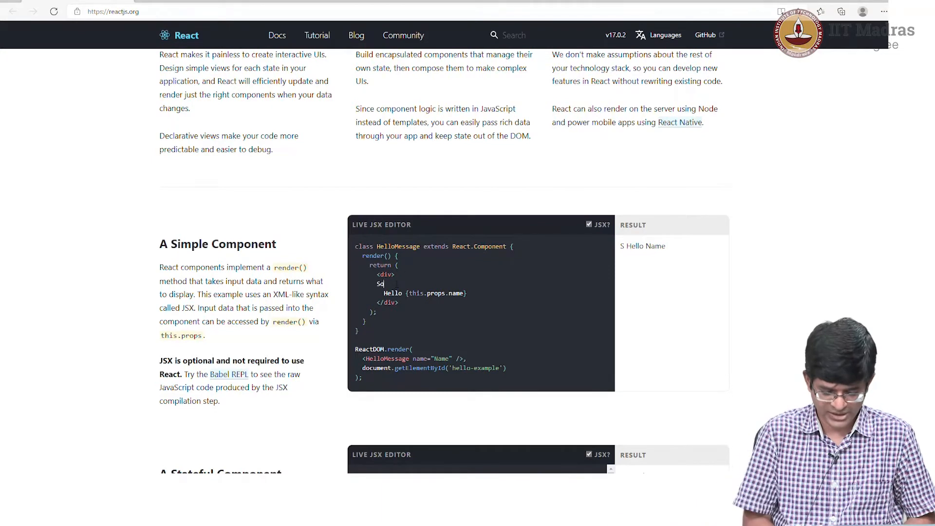
{"action": "type", "text": "Some more text."}
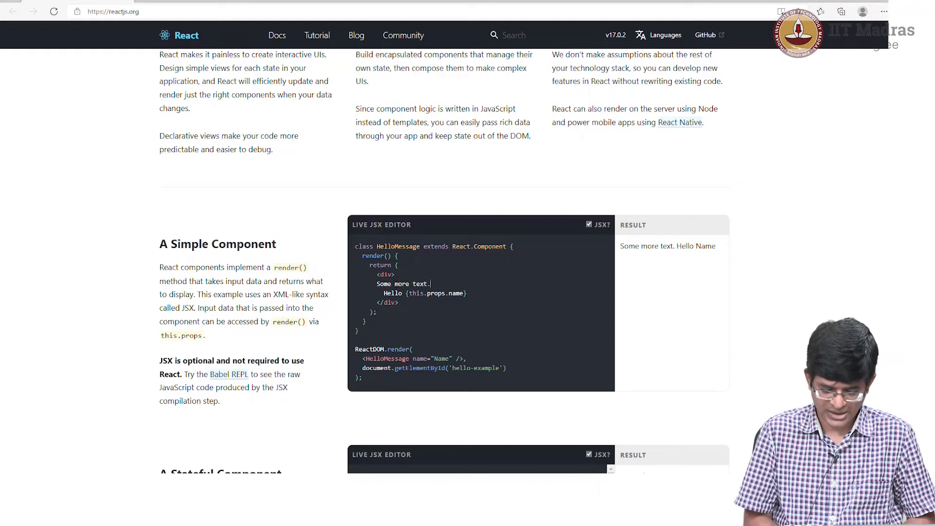
{"action": "type", "text": "<br />"}
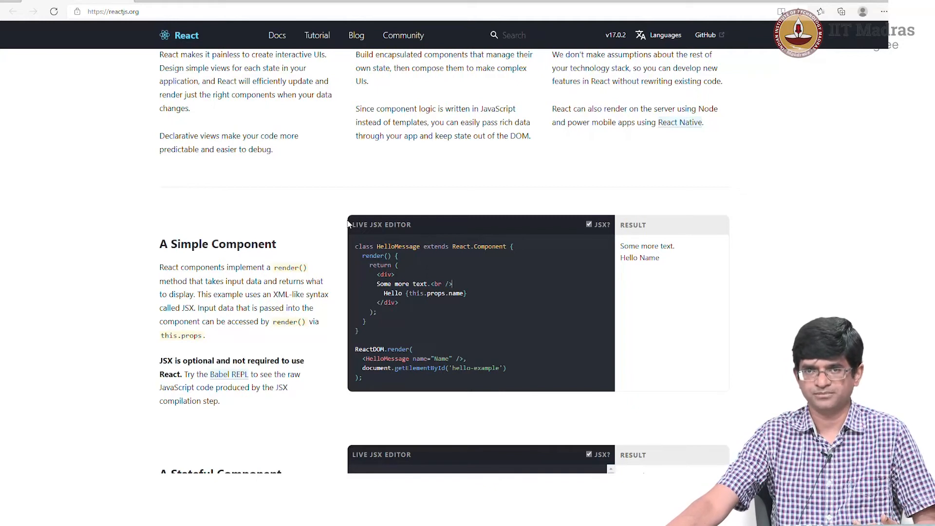
Insert 'Something else:' in the Stateful Component's rendered div before Seconds
{"action": "scroll", "scroll_direction": "down", "scroll_amount": 3}
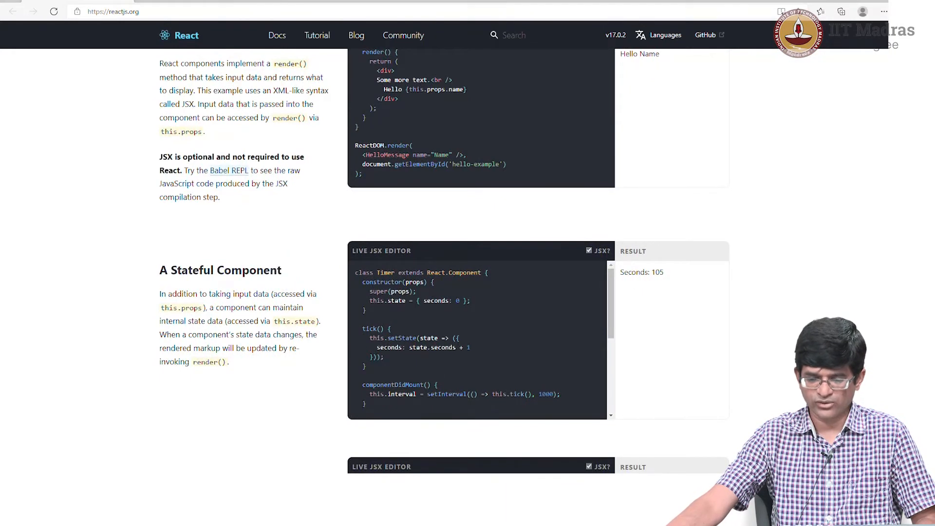
{"action": "double_click", "coordinate": [435, 272]}
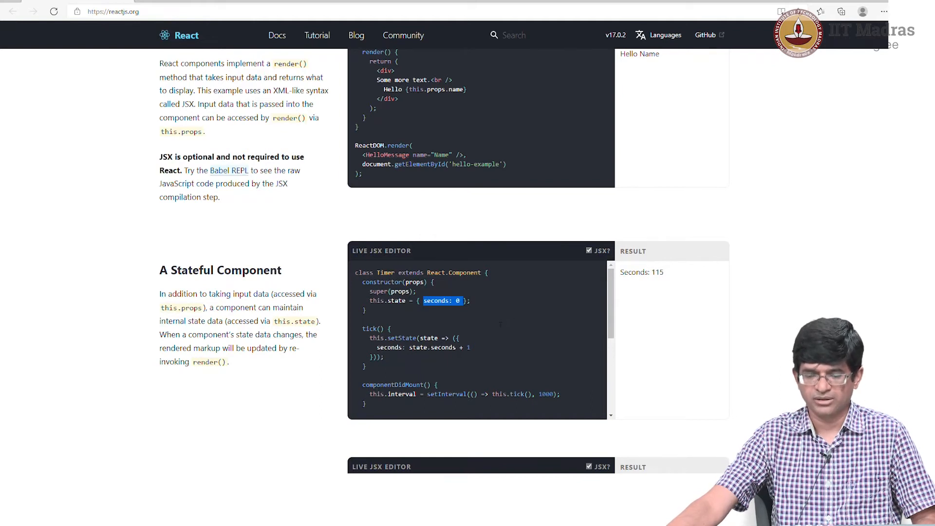
{"action": "scroll", "scroll_direction": "down", "scroll_amount": 3}
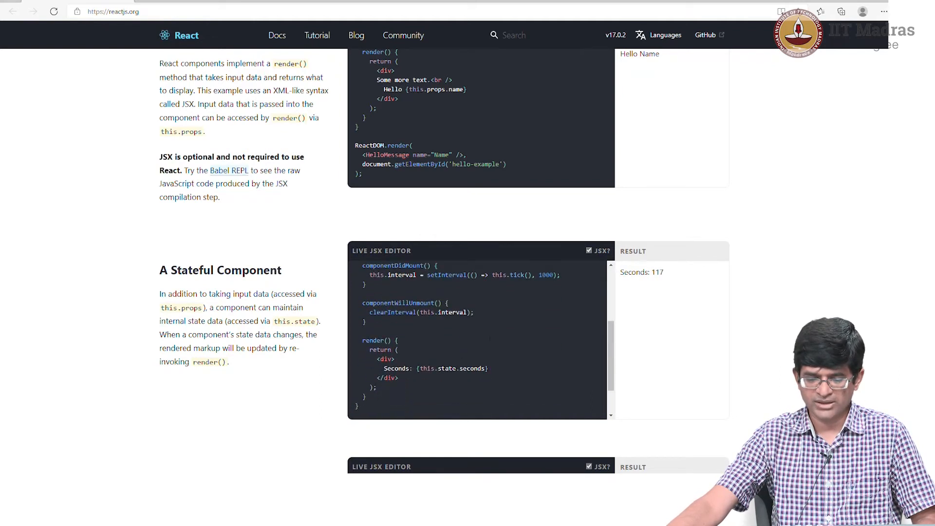
{"action": "double_click", "coordinate": [435, 368]}
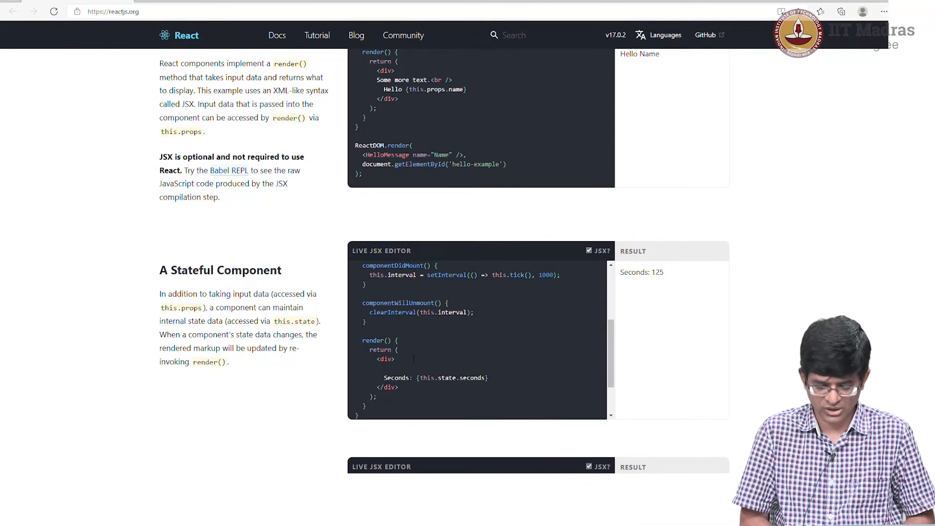
{"action": "type", "text": "Something"}
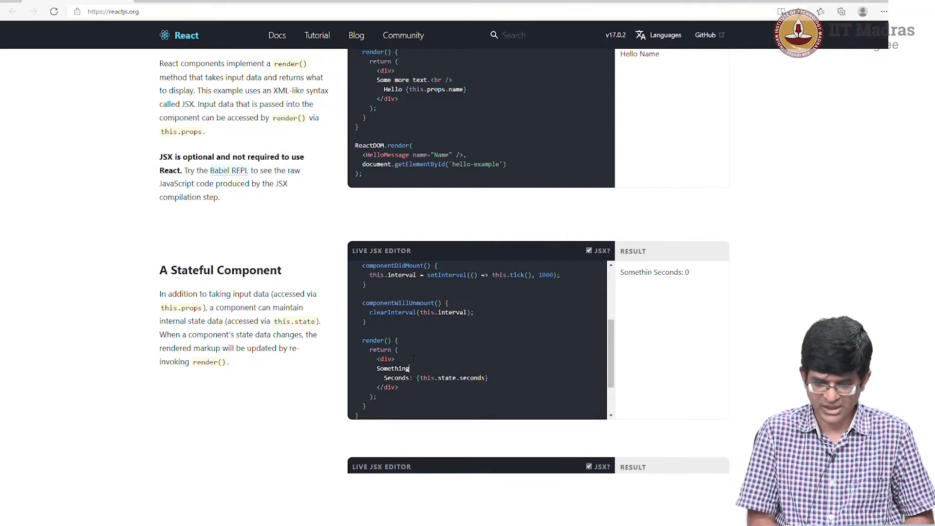
{"action": "type", "text": "else:"}
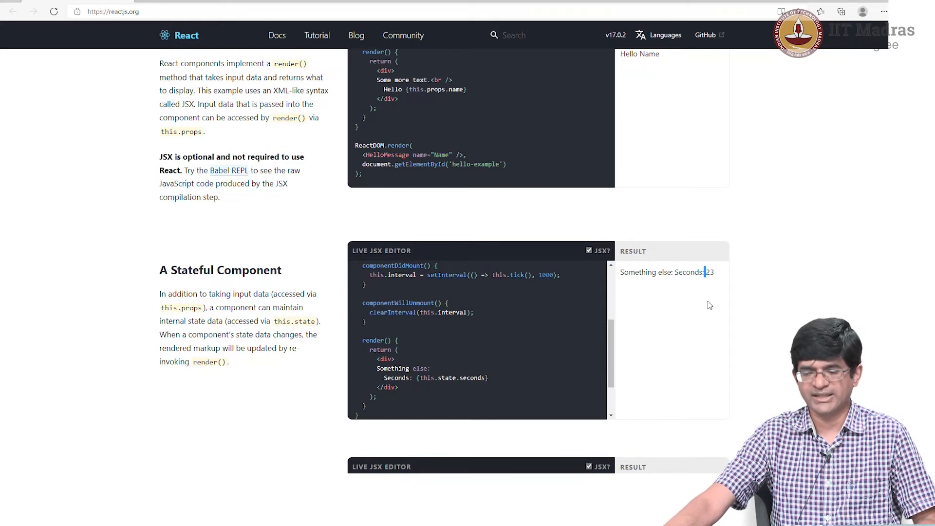
Add Item 1, Item 2 and 'Something else' to the Todo application's list
{"action": "scroll", "scroll_direction": "down", "scroll_amount": 3}
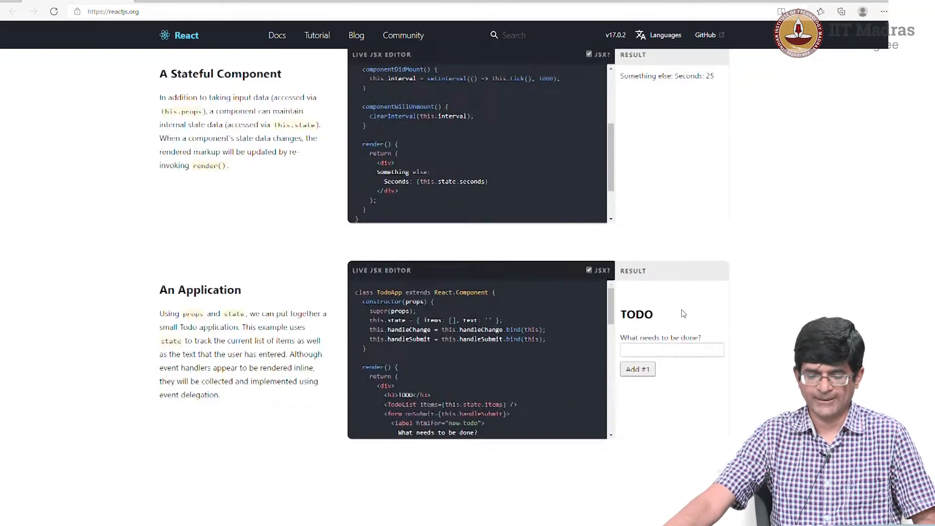
{"action": "scroll", "scroll_direction": "down", "scroll_amount": 3}
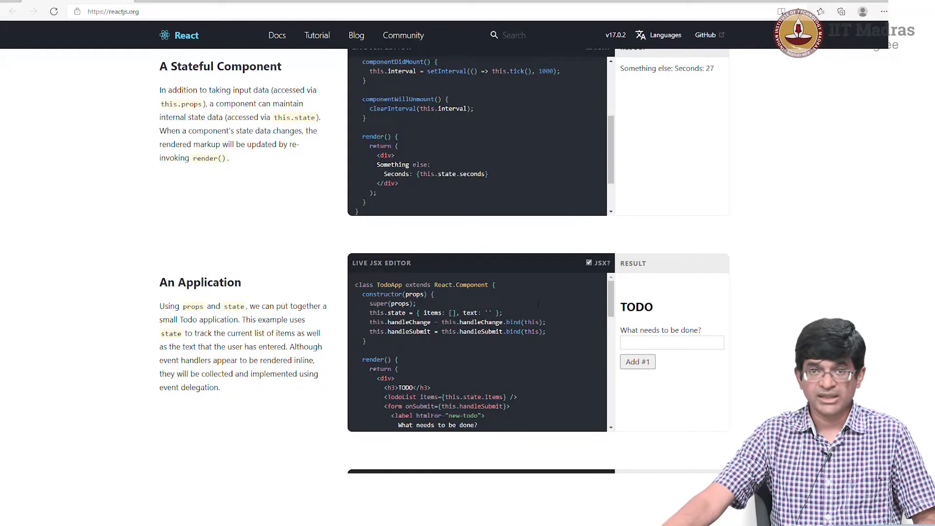
{"action": "scroll", "scroll_direction": "down", "scroll_amount": 3}
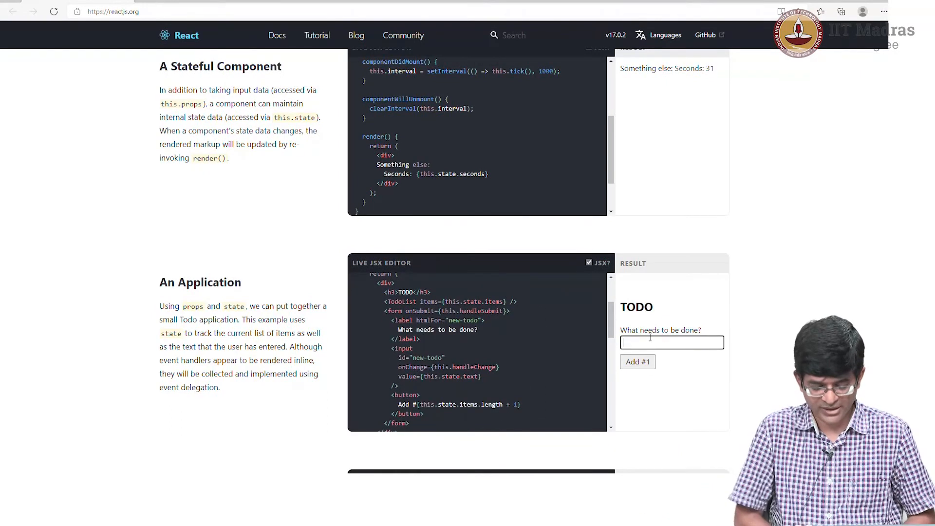
{"action": "left_click", "coordinate": [636, 361]}
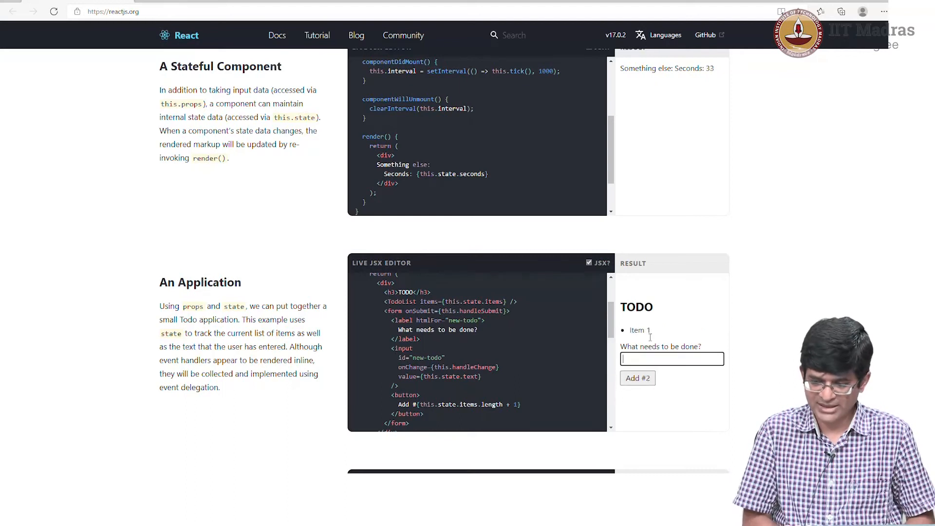
{"action": "left_click", "coordinate": [636, 378]}
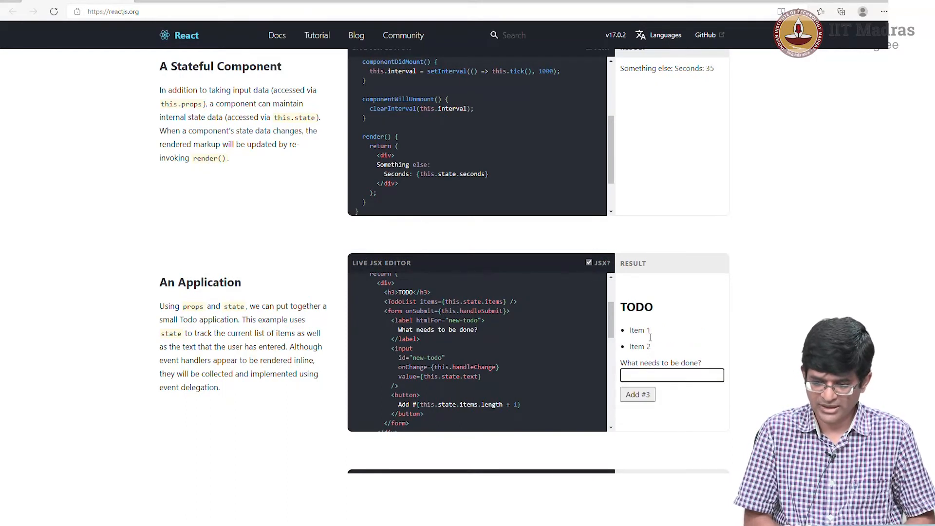
{"action": "type", "text": "Somethingm"}
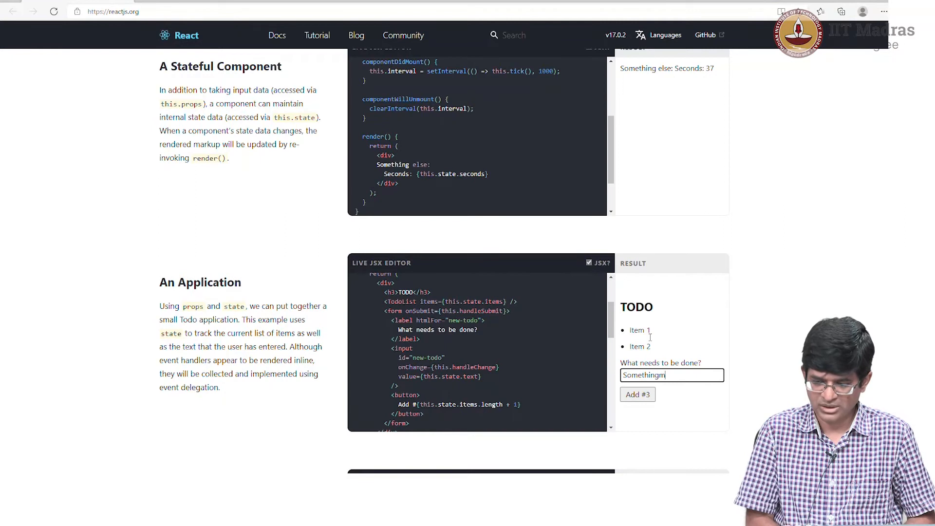
{"action": "left_click", "coordinate": [637, 395]}
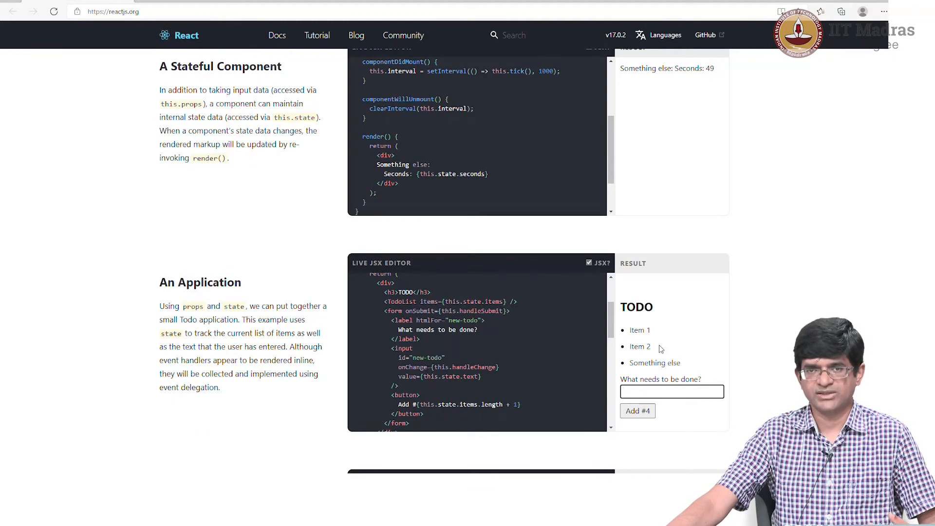
{"action": "mouse_move", "coordinate": [708, 354]}
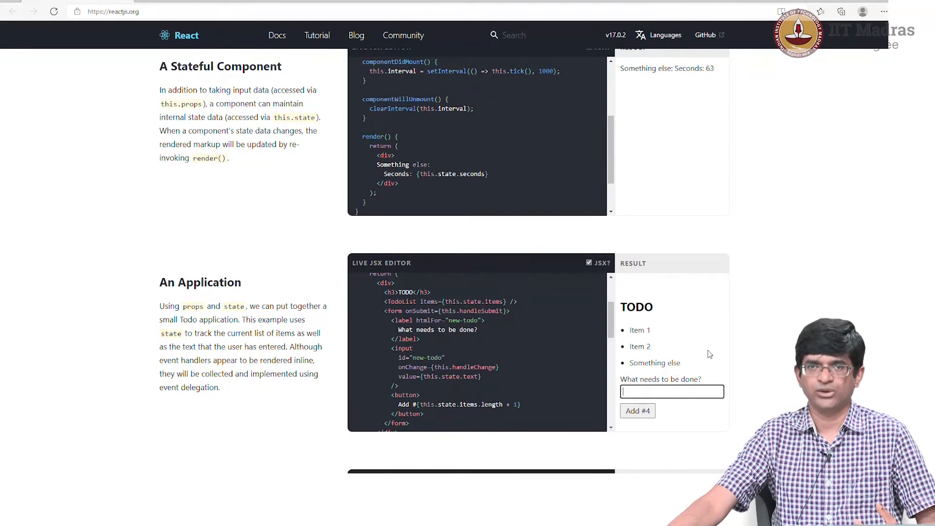
Bring the External Plugins Markdown editor into view and focus its Hello world input
{"action": "scroll", "scroll_direction": "down", "scroll_amount": 3}
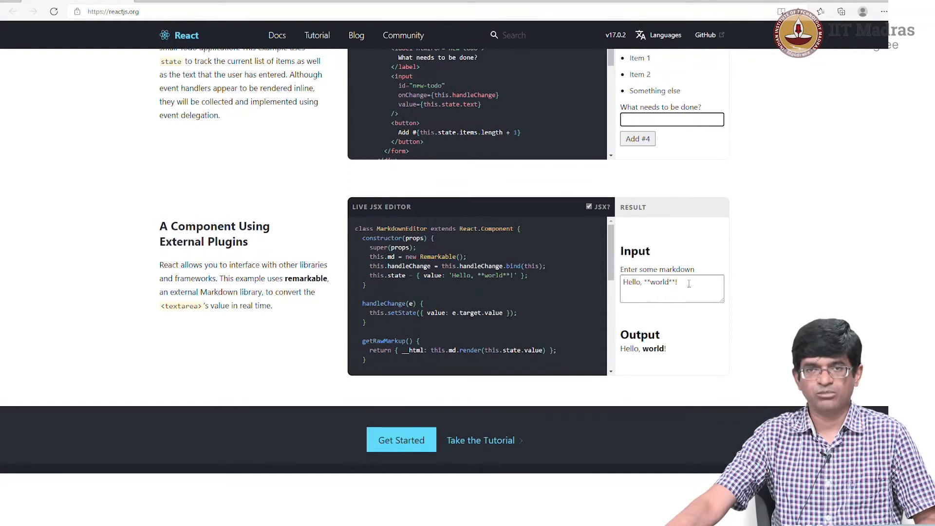
{"action": "left_click", "coordinate": [671, 288]}
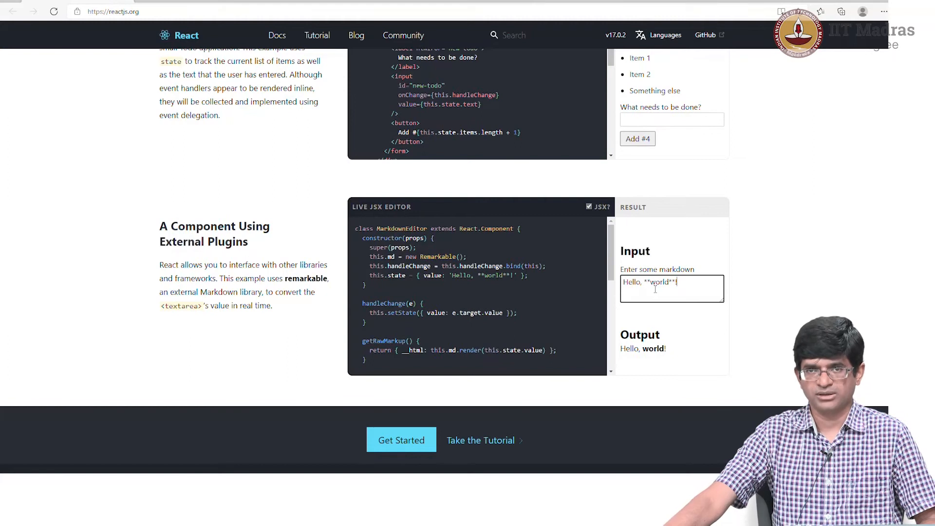
Return to the Todo application code, marking React.Component and state in TodoApp
{"action": "scroll", "scroll_direction": "up", "scroll_amount": 3}
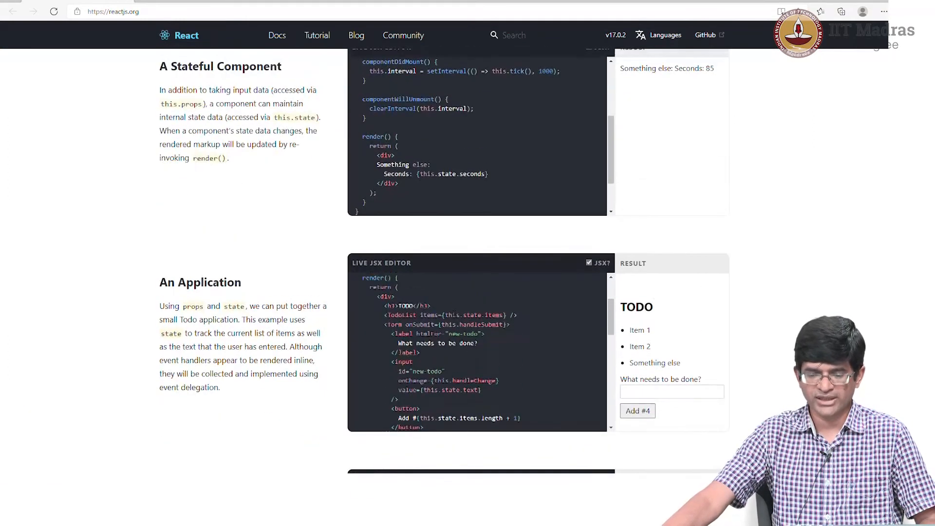
{"action": "scroll", "scroll_direction": "up", "scroll_amount": 3}
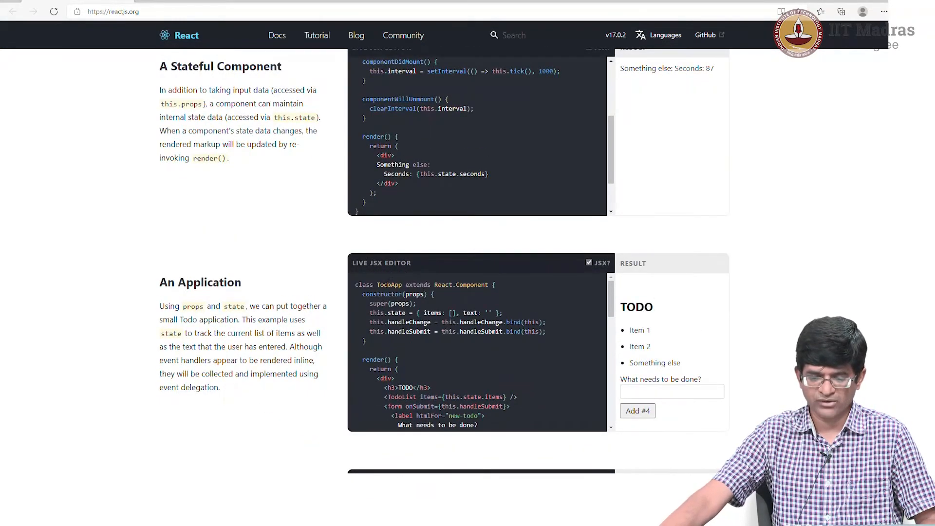
{"action": "double_click", "coordinate": [452, 284]}
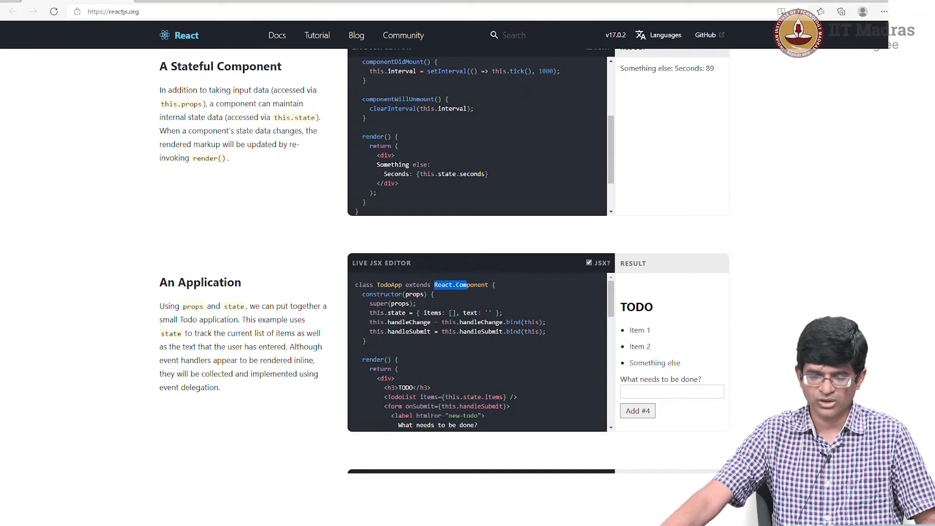
{"action": "double_click", "coordinate": [397, 312]}
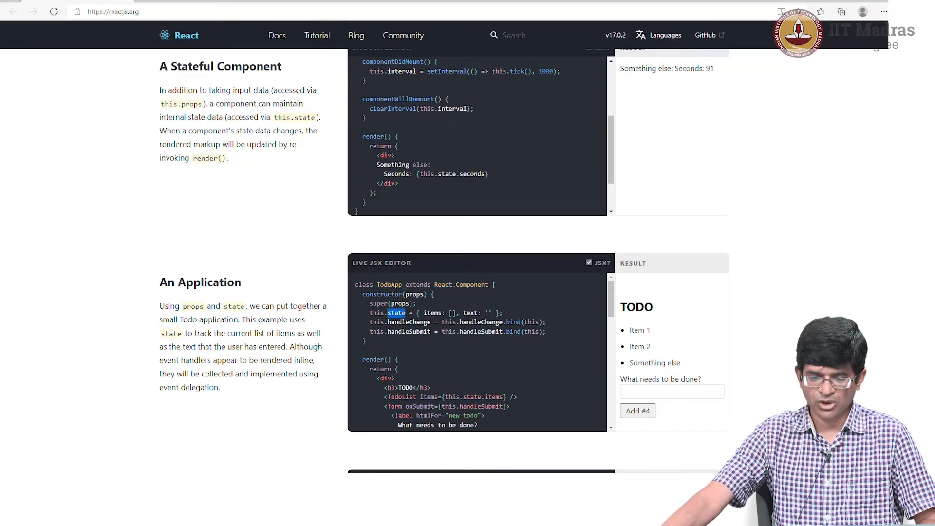
Scroll the Todo application code down to the TodoList class
{"action": "scroll", "scroll_direction": "down", "scroll_amount": 3}
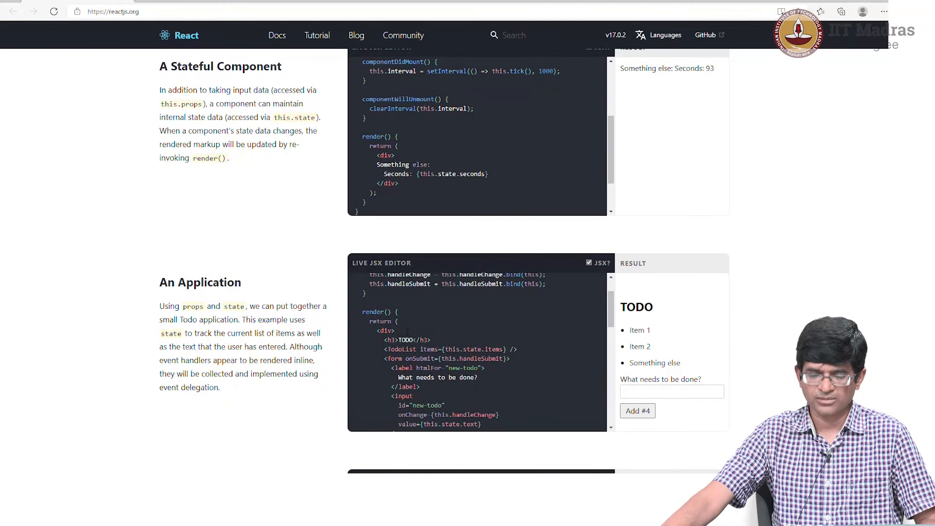
{"action": "scroll", "scroll_direction": "down", "scroll_amount": 3}
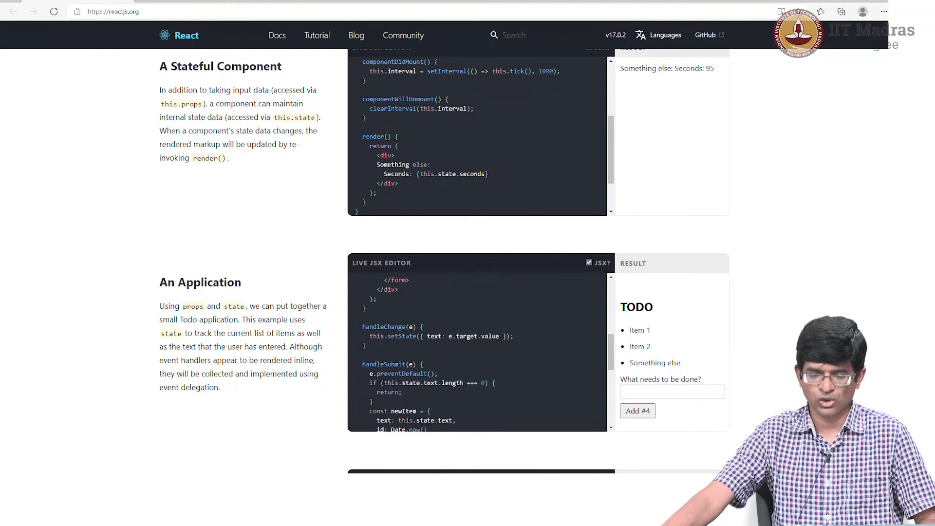
{"action": "scroll", "scroll_direction": "down", "scroll_amount": 3}
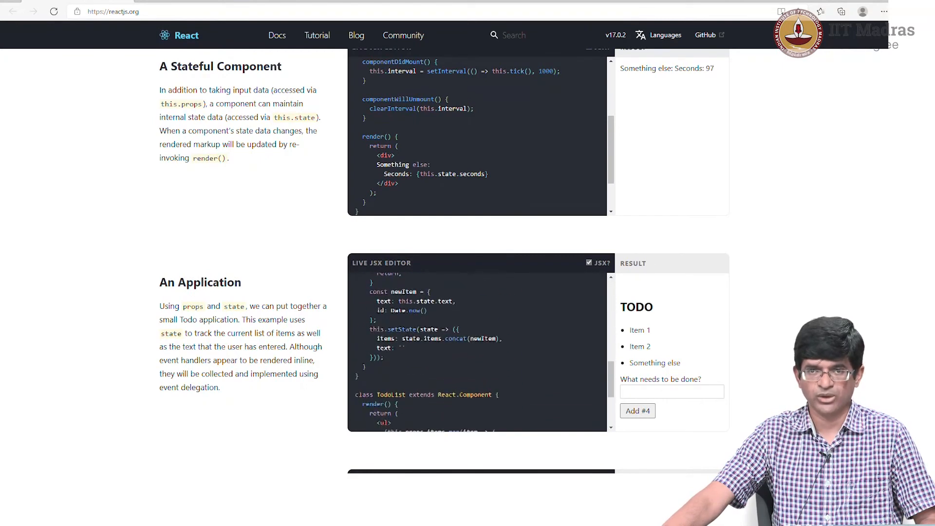
{"action": "scroll", "scroll_direction": "down", "scroll_amount": 3}
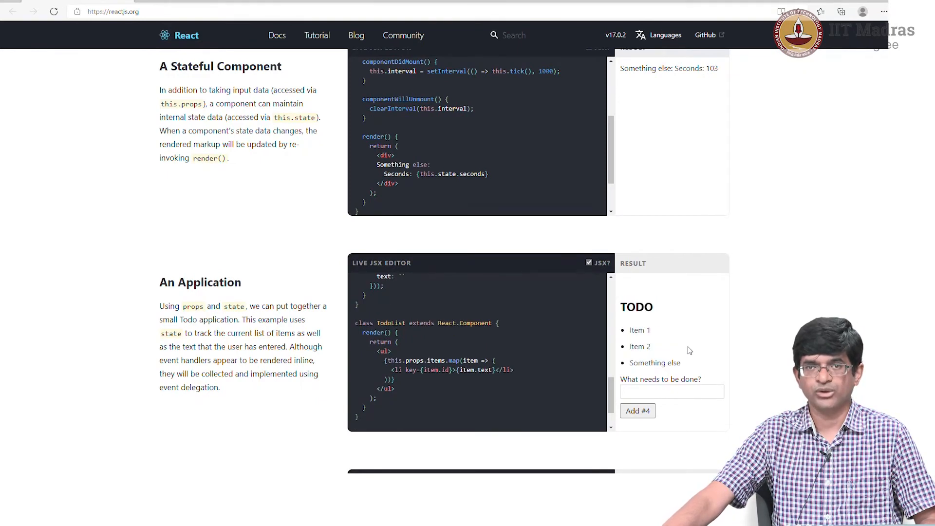
{"action": "mouse_move", "coordinate": [682, 351]}
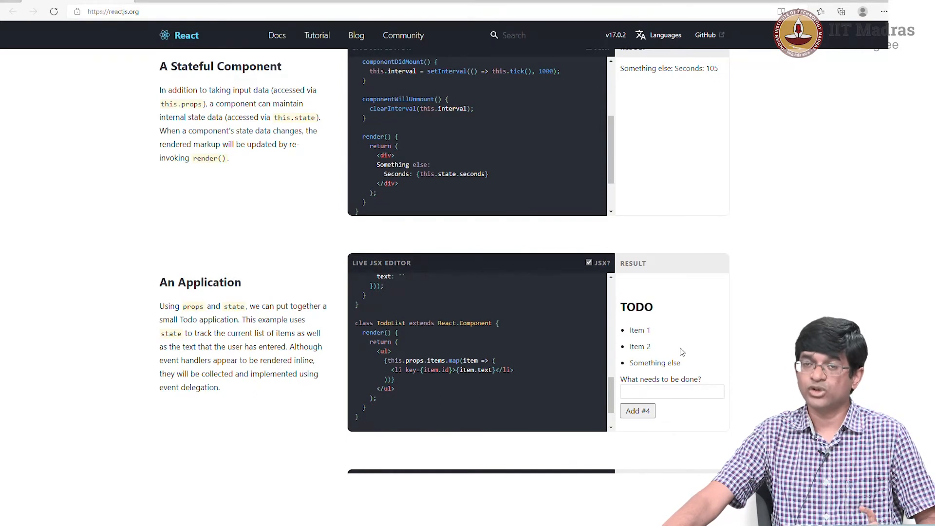